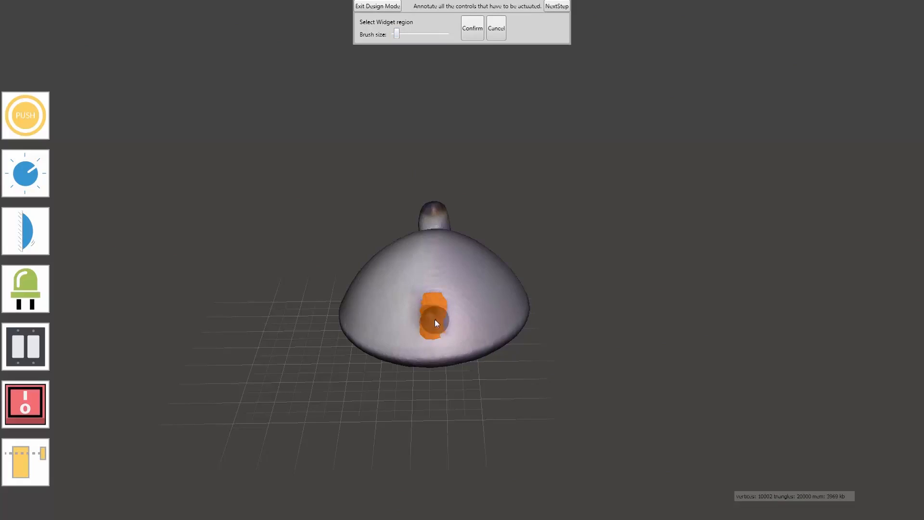
Mark the lamp's switch as a control and confirm its front panel region for model generation.
click(472, 28)
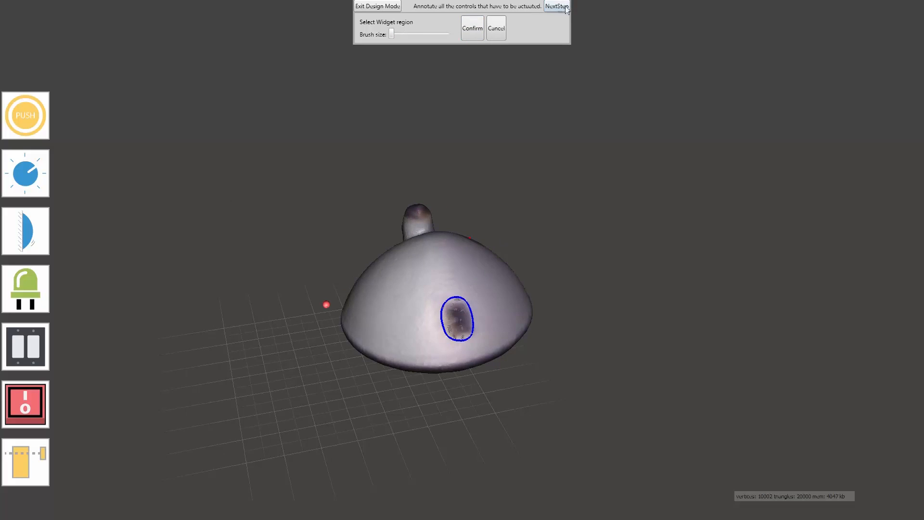
click(560, 5)
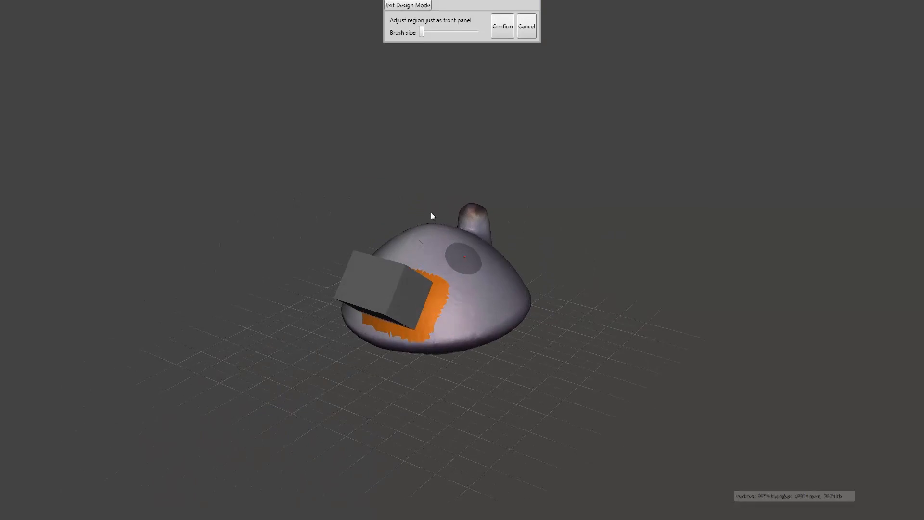
click(502, 27)
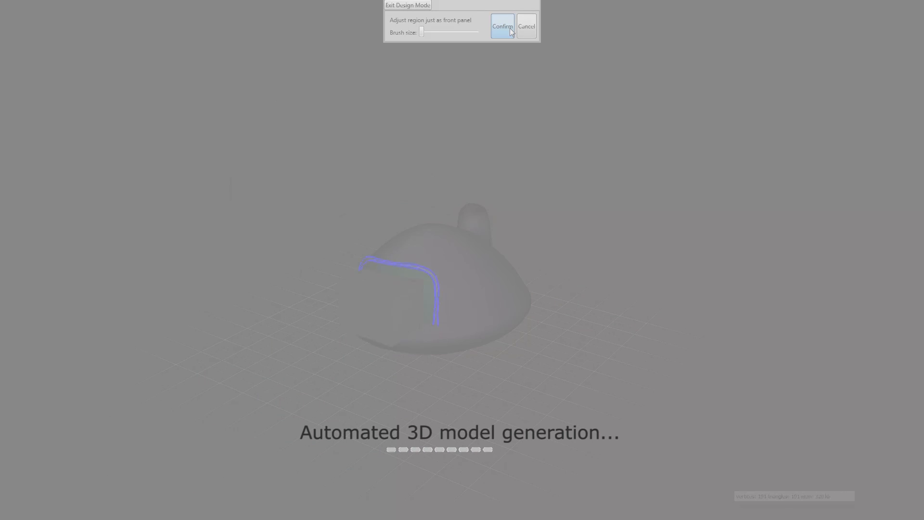
Delete the existing panel widget and confirm a new round widget region in its place.
click(504, 27)
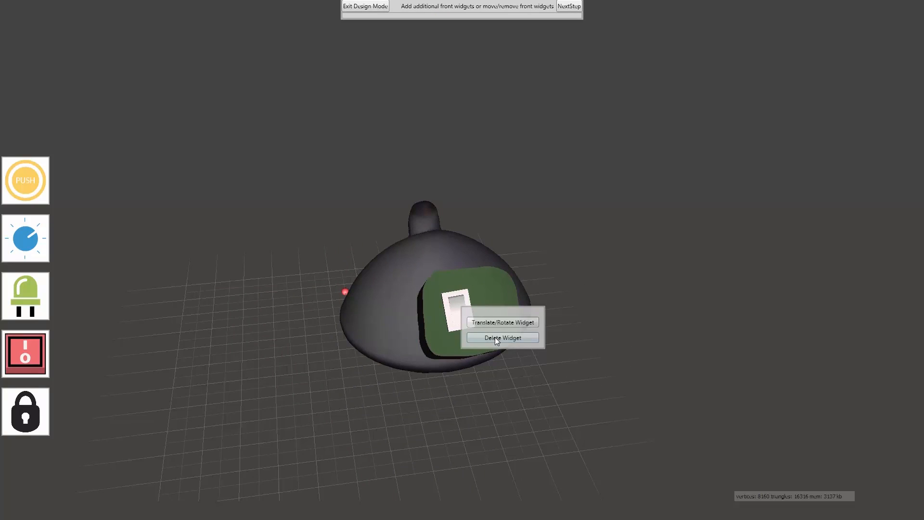
click(503, 337)
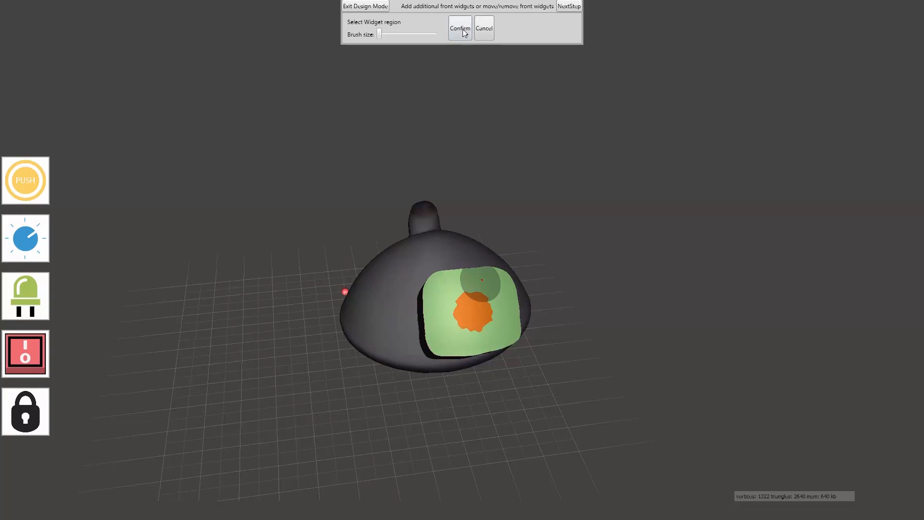
click(460, 28)
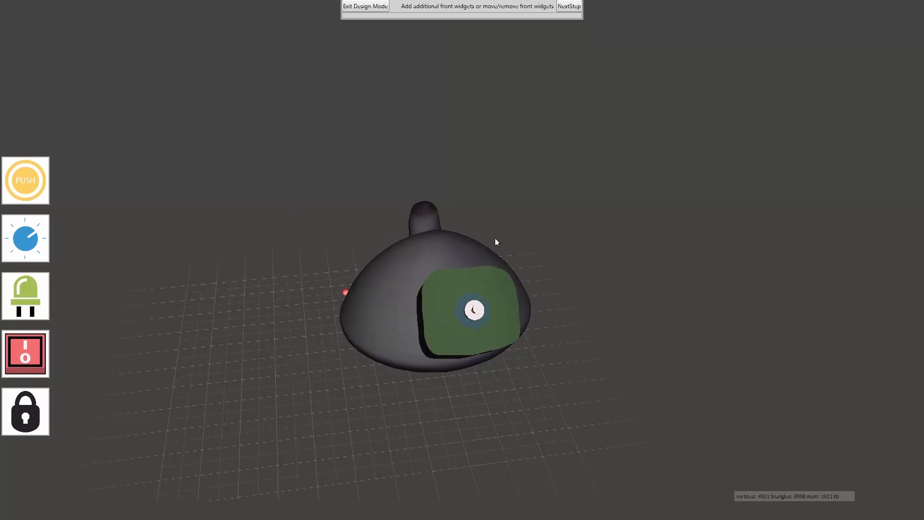
Mark and confirm the mounting bracket region on the lamp shell.
click(571, 8)
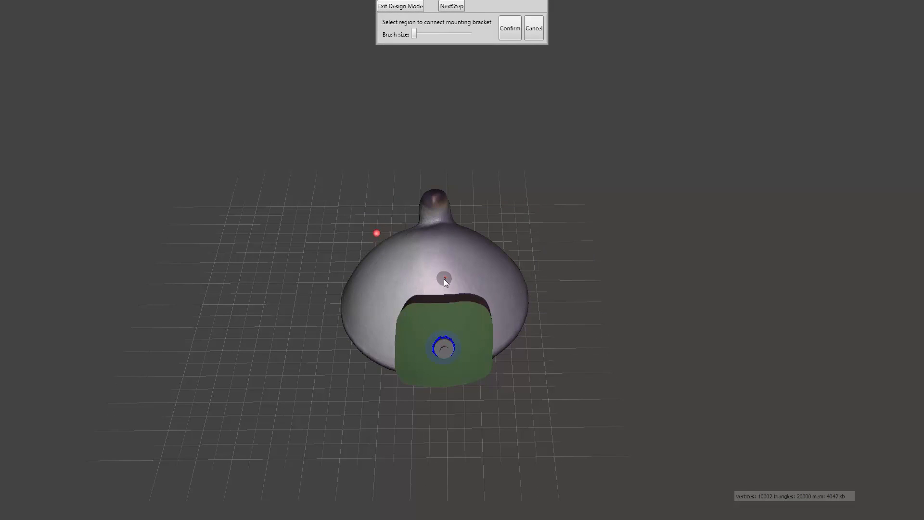
click(511, 28)
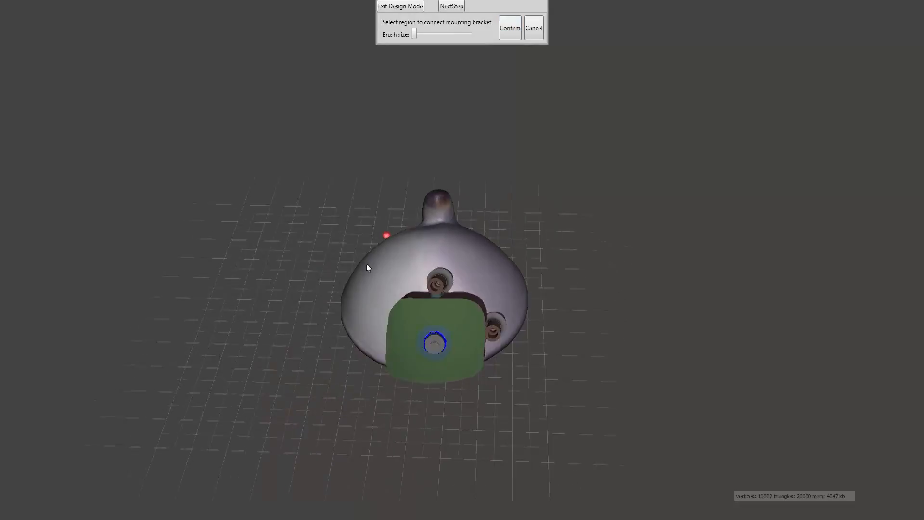
click(510, 28)
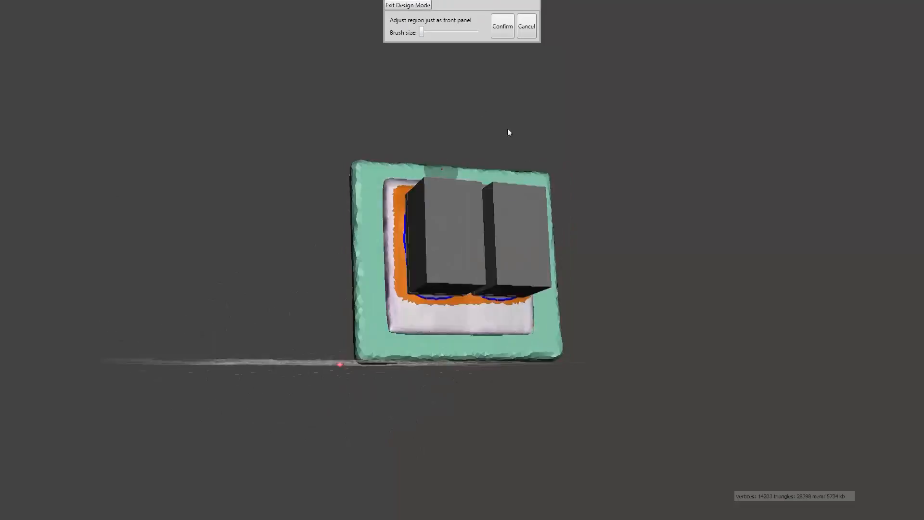
Confirm the wall switch's front panel region and enter Logic Mode with the lamp.
click(503, 26)
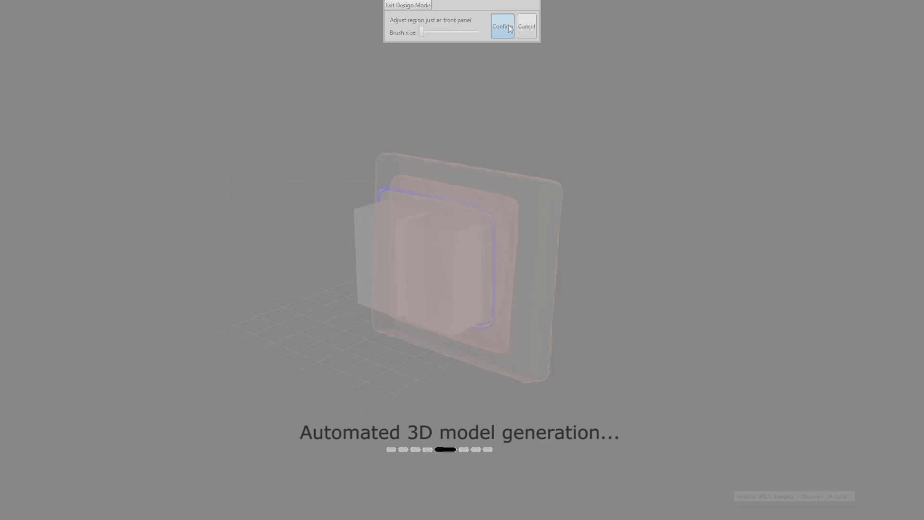
click(502, 26)
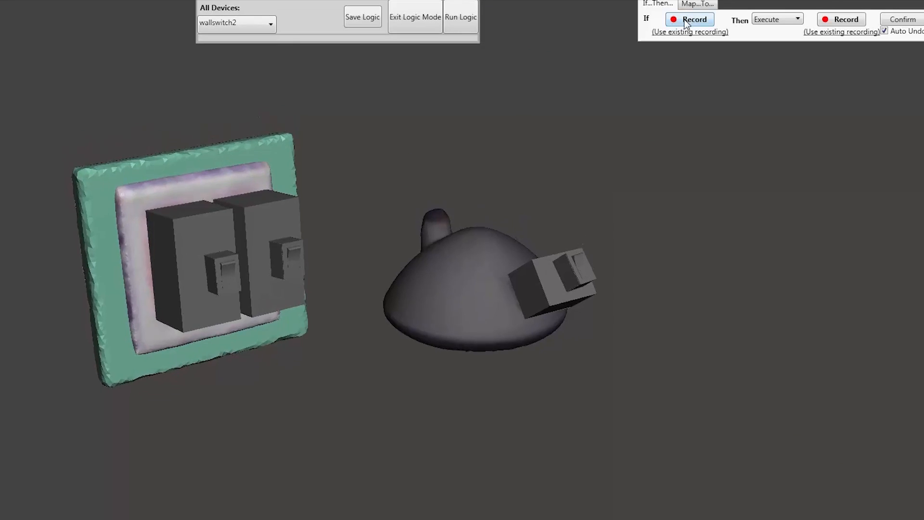
Record a rule: widget2 OFF and widget3 OFF turn widget4 OFF.
click(689, 20)
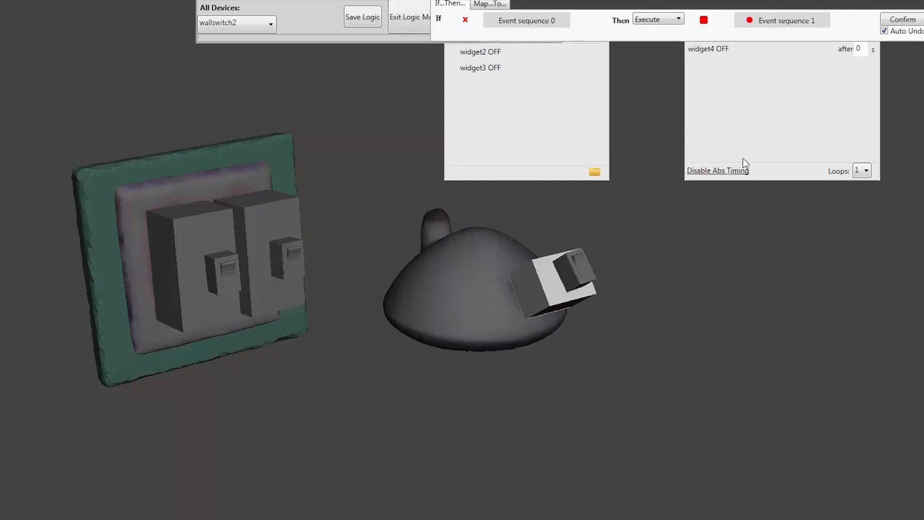
click(860, 50)
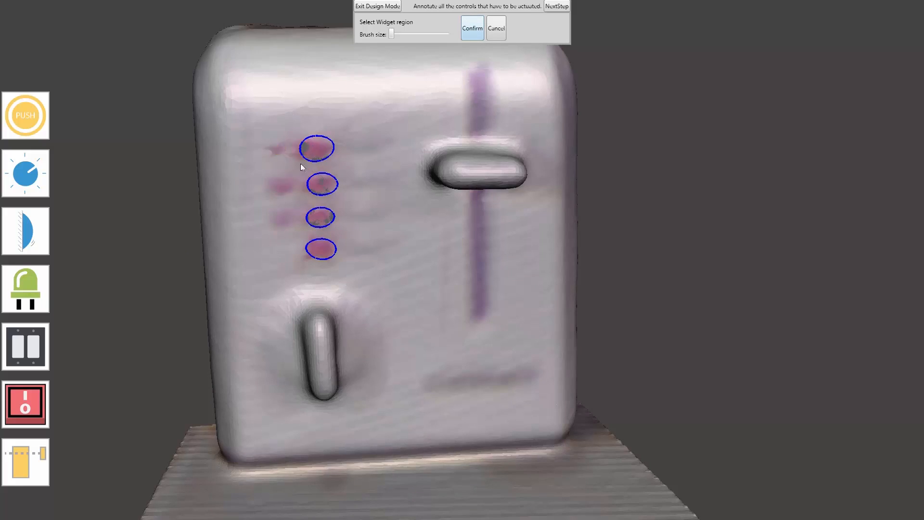
Mark the toaster's buttons, lights, lever and knob as controls and confirm its front panel region.
click(472, 27)
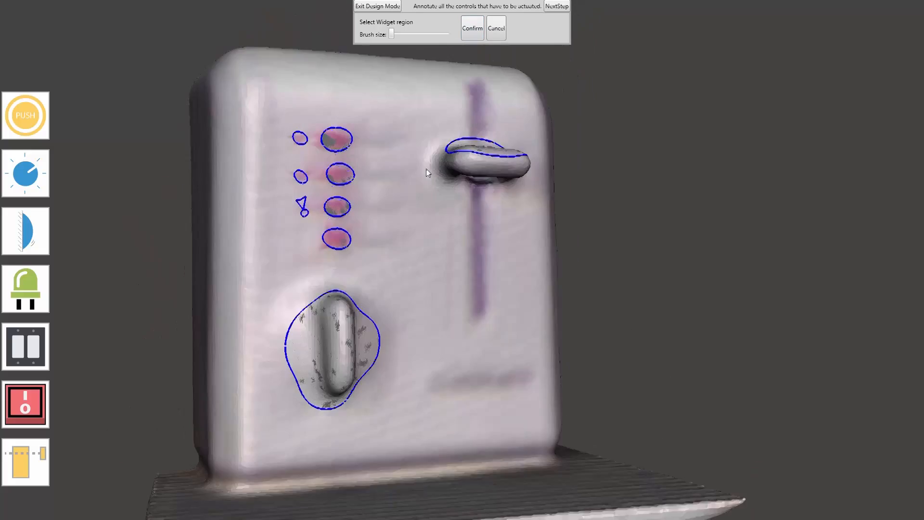
click(557, 6)
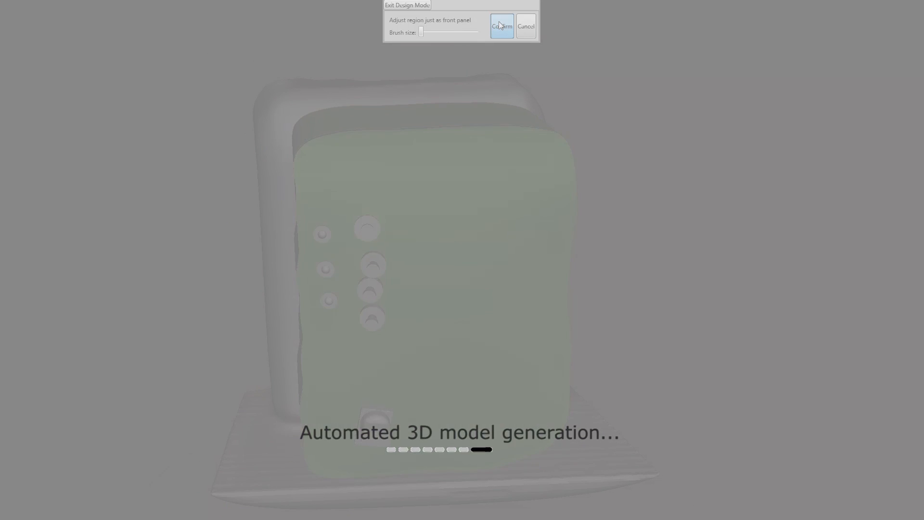
click(502, 26)
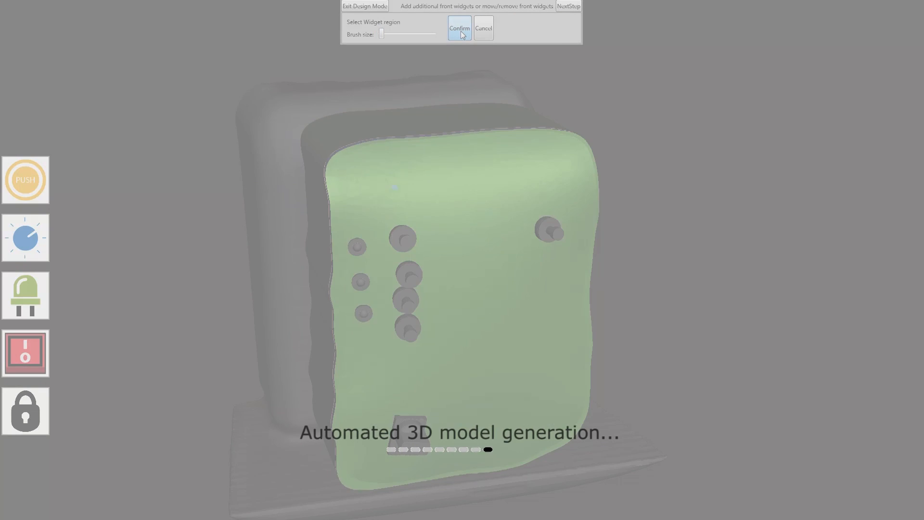